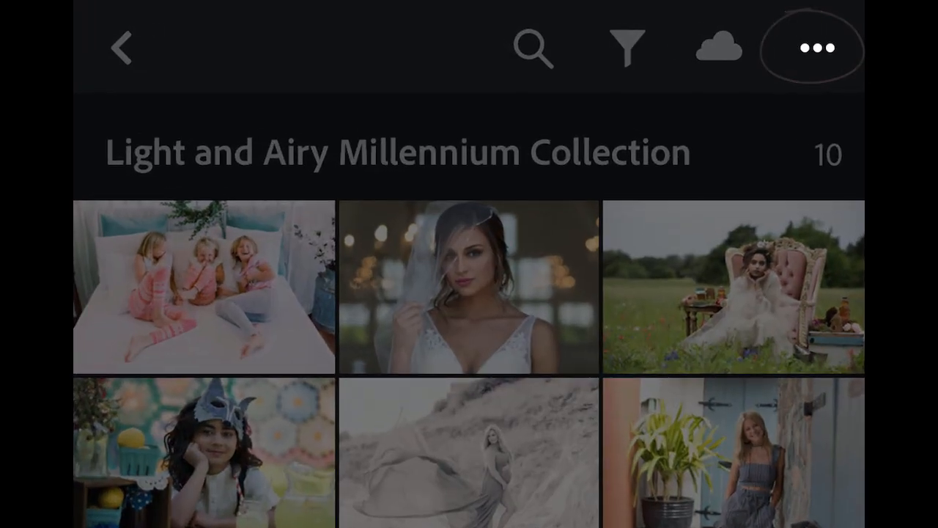
Start adding photos to the collection from files on the device
{"action": "left_click", "coordinate": [812, 48]}
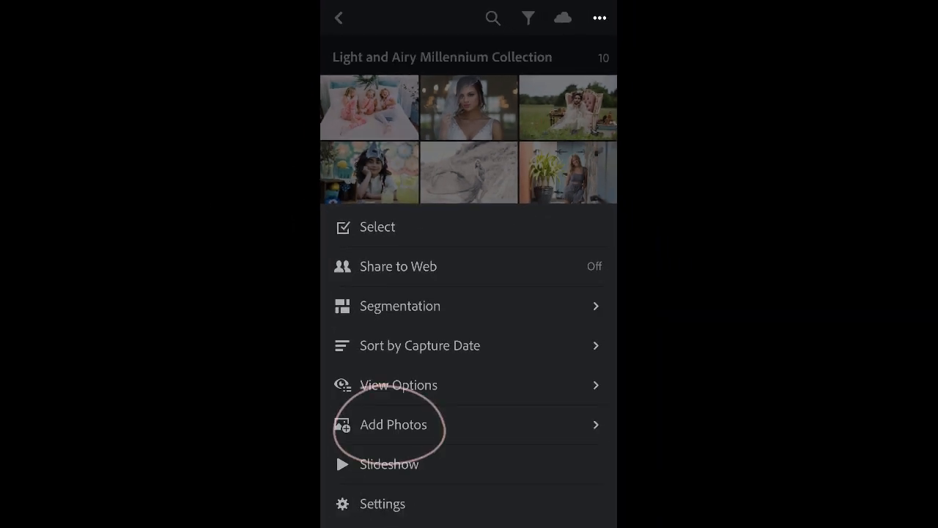
{"action": "left_click", "coordinate": [393, 424]}
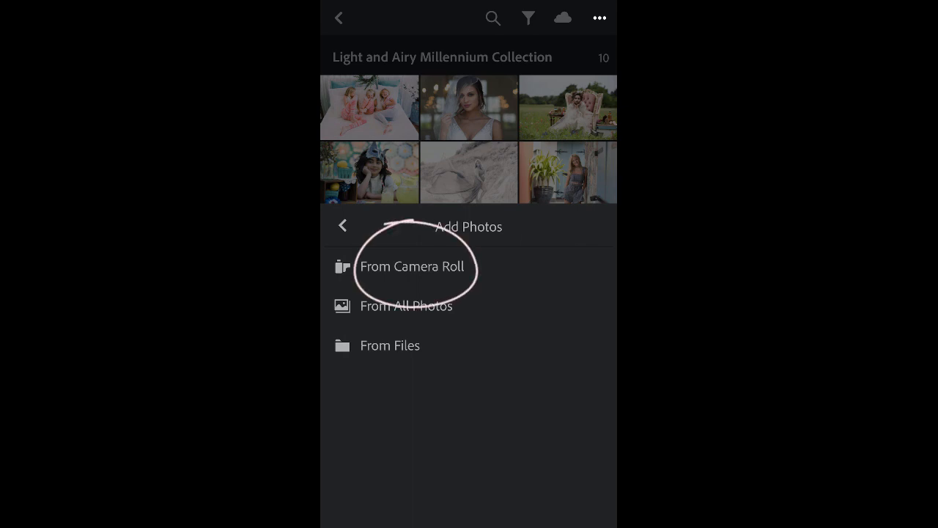
{"action": "left_click", "coordinate": [390, 346]}
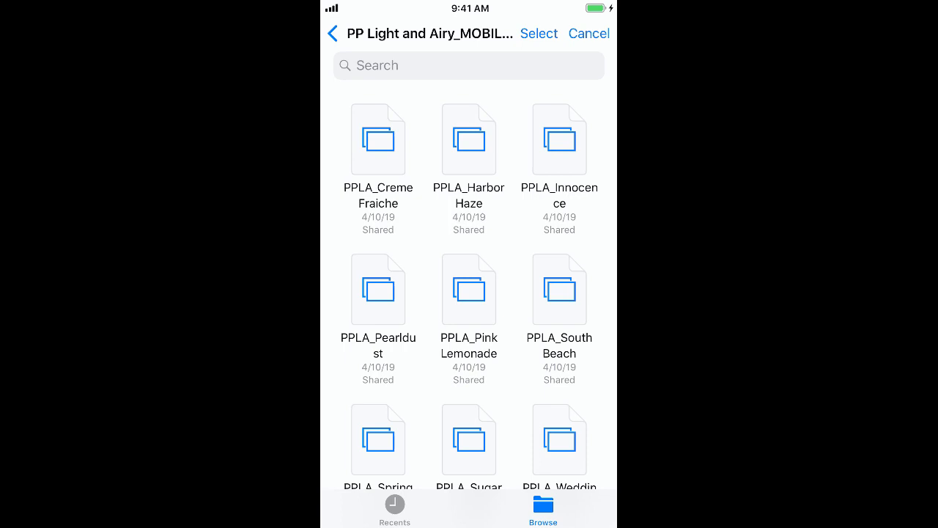
Import the nine PPLA preset DNG files into the Light and Airy Millennium Collection
{"action": "left_click", "coordinate": [539, 34]}
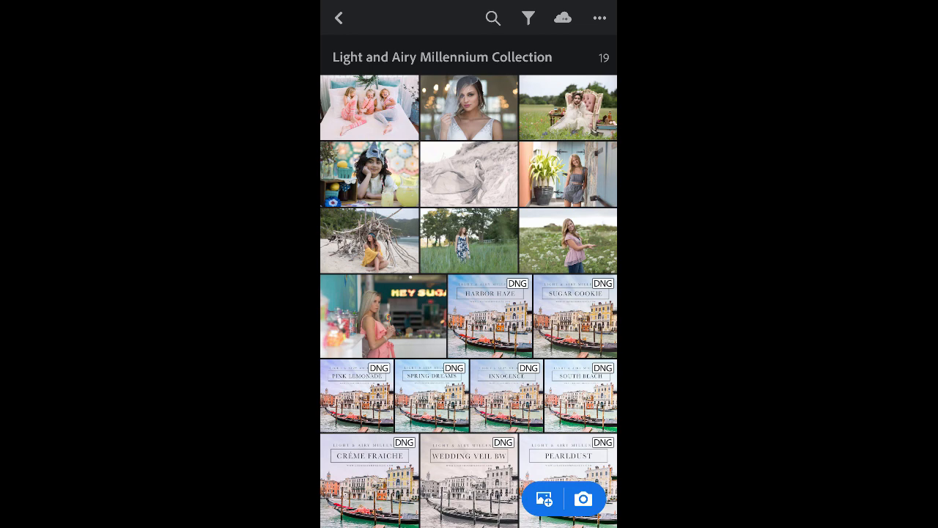
Open the Harbor Haze DNG and start a new preset from it
{"action": "double_click", "coordinate": [491, 315]}
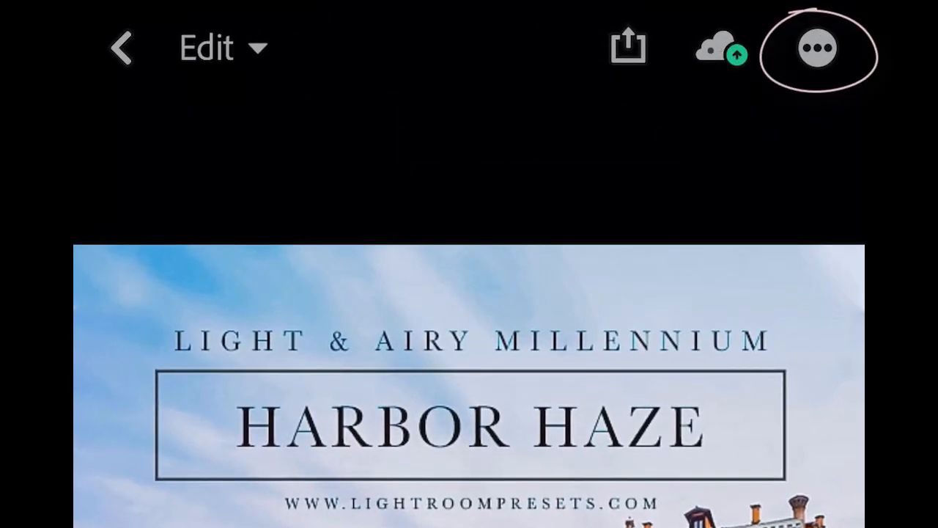
{"action": "left_click", "coordinate": [817, 49]}
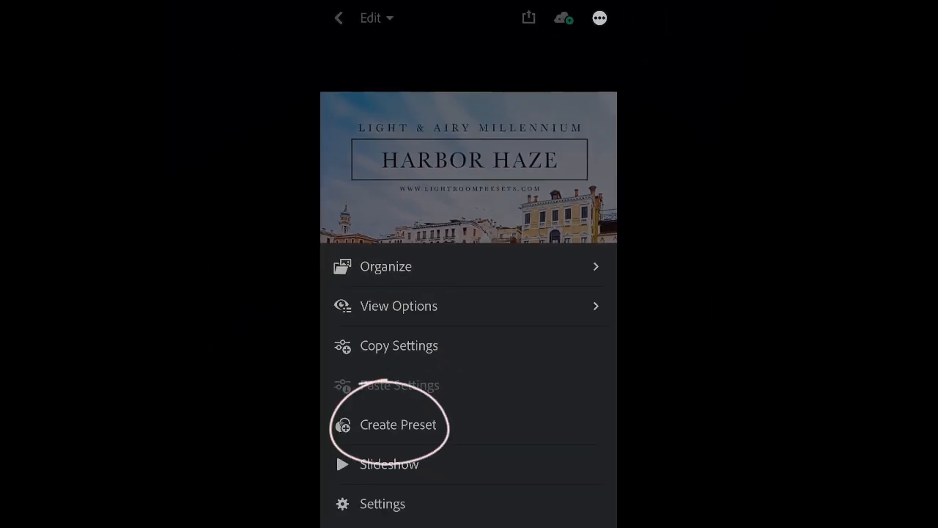
{"action": "left_click", "coordinate": [397, 424]}
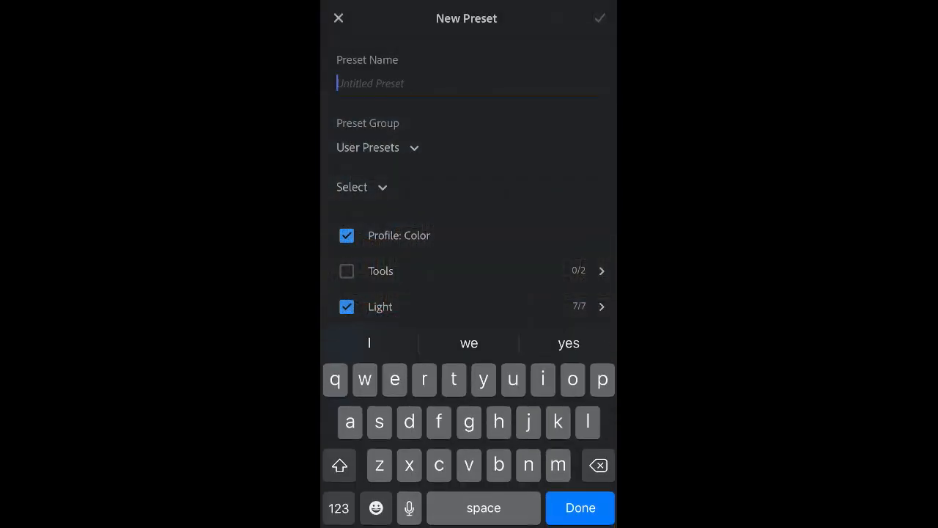
Name the preset 'Harbor Haze' and show the preset group choices
{"action": "type", "text": "Har"}
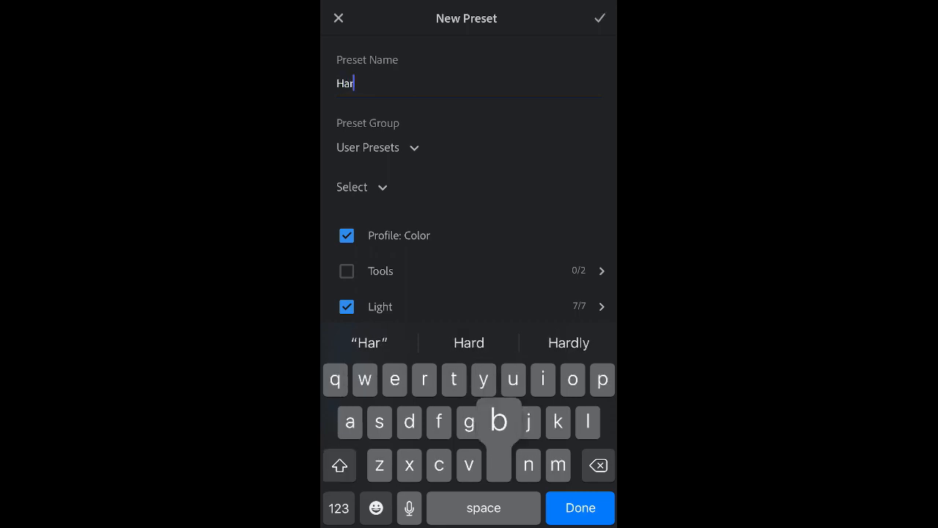
{"action": "type", "text": "bor H"}
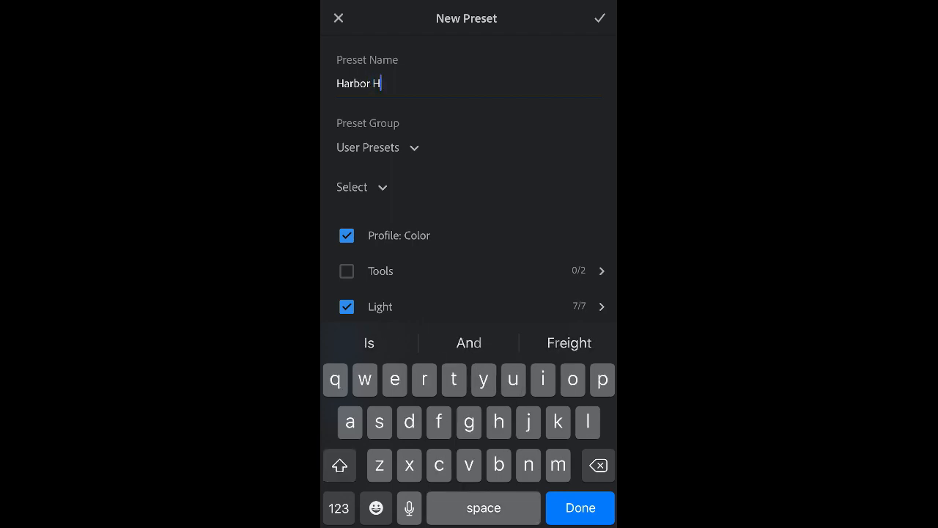
{"action": "type", "text": "aze"}
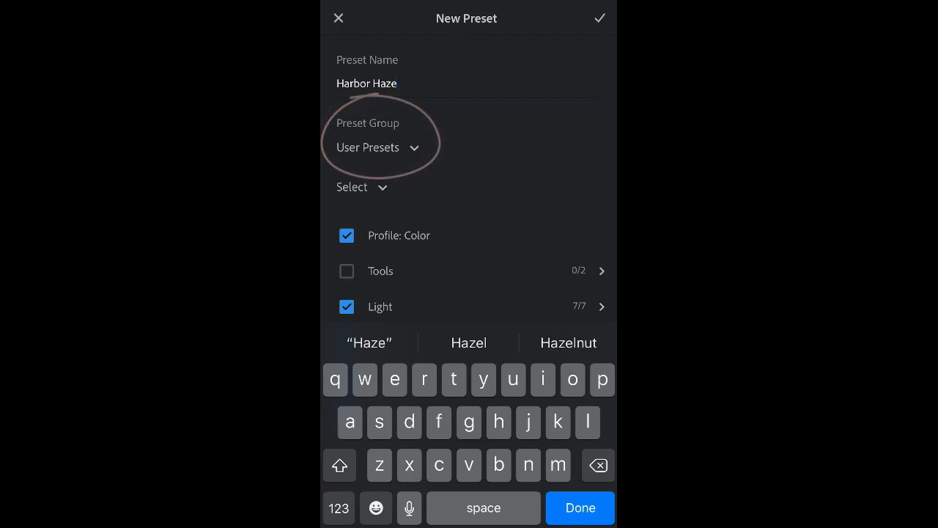
{"action": "left_click", "coordinate": [378, 147]}
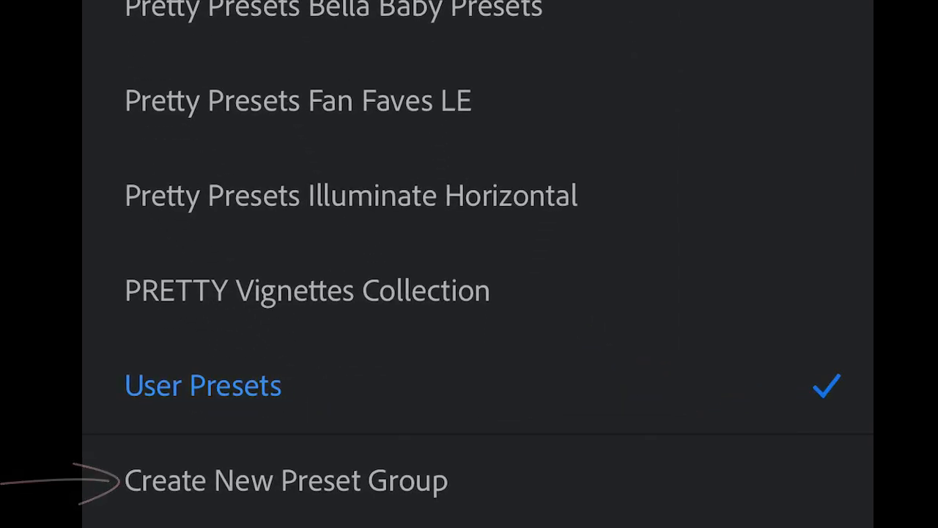
Create a preset group named 'Light and Airy Pretty Presets' for the preset
{"action": "left_click", "coordinate": [285, 480]}
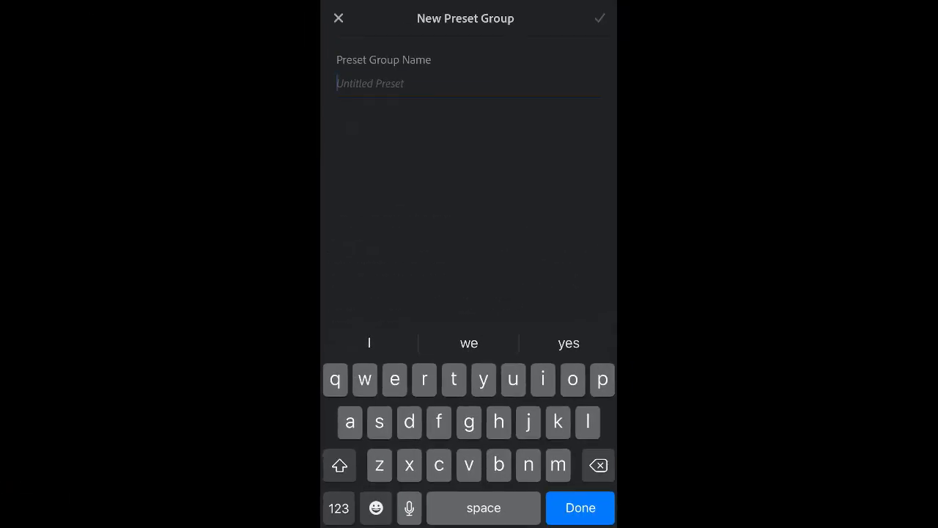
{"action": "left_click", "coordinate": [338, 465]}
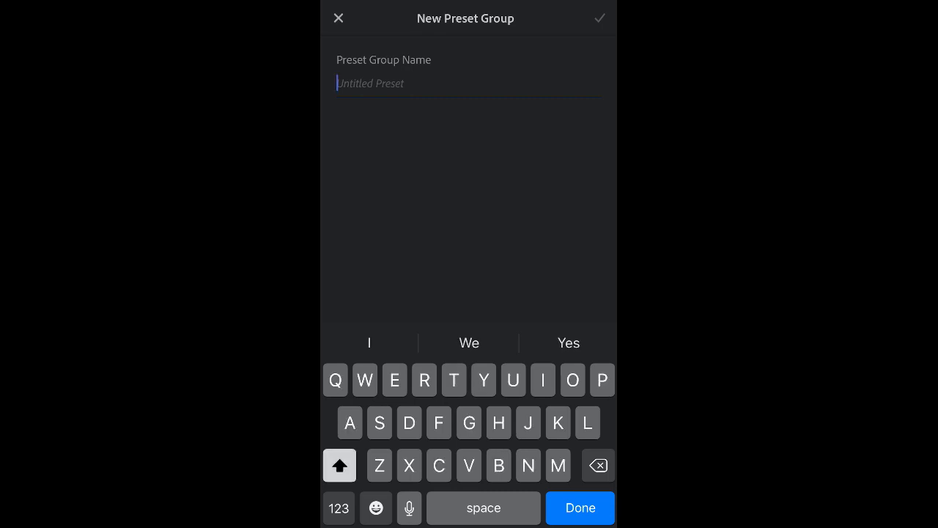
{"action": "type", "text": "Light and Ai"}
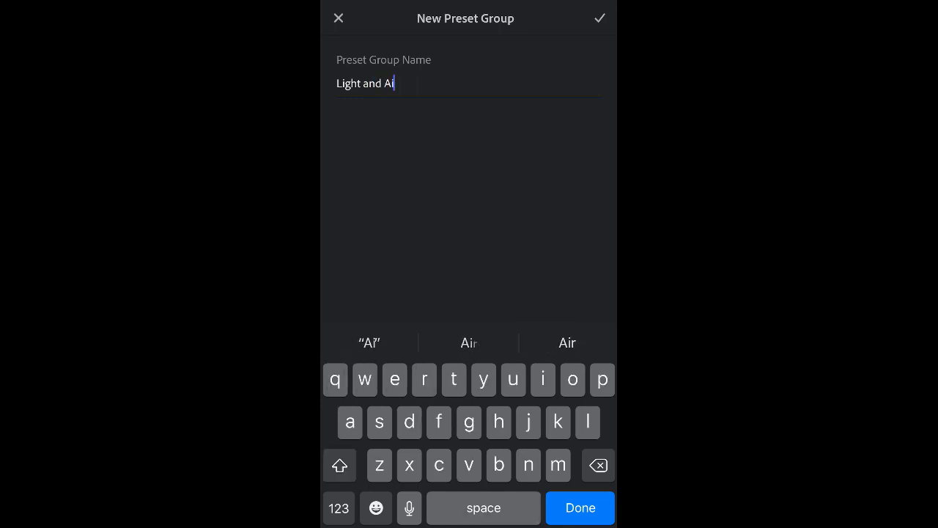
{"action": "type", "text": "y"}
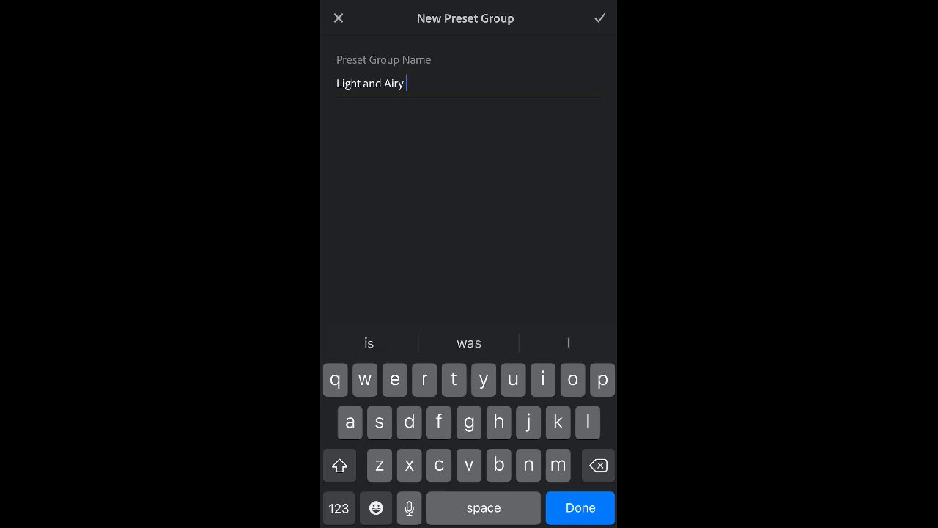
{"action": "type", "text": "Pretty Presets"}
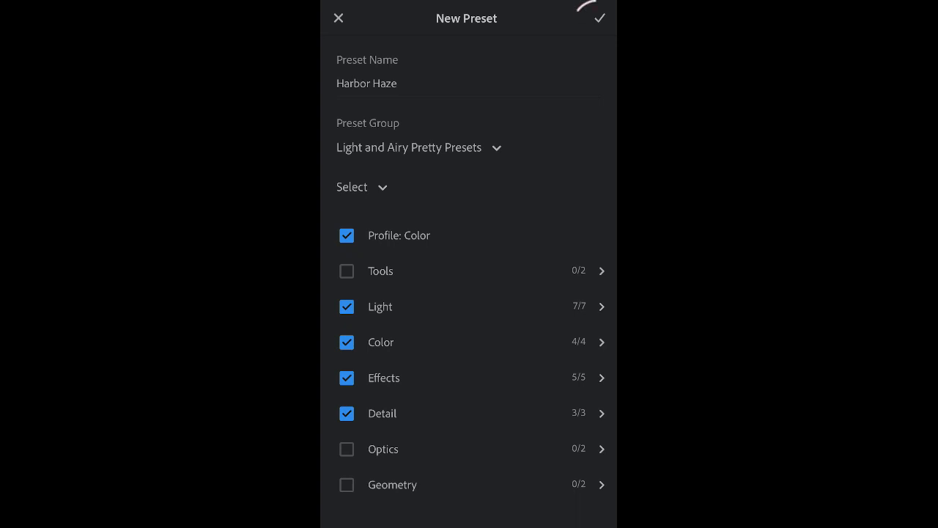
Save Harbor Haze in the Light and Airy Pretty Presets group
{"action": "left_click", "coordinate": [599, 17]}
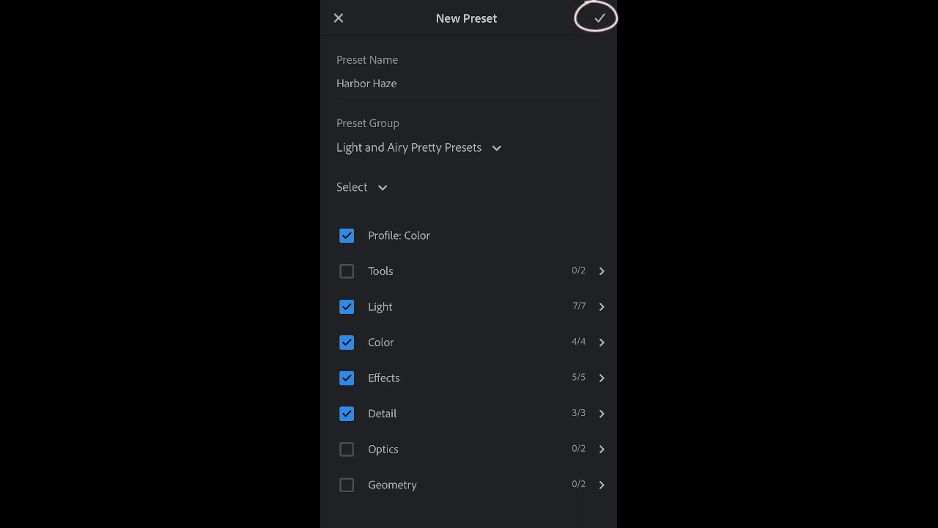
{"action": "left_click", "coordinate": [596, 18]}
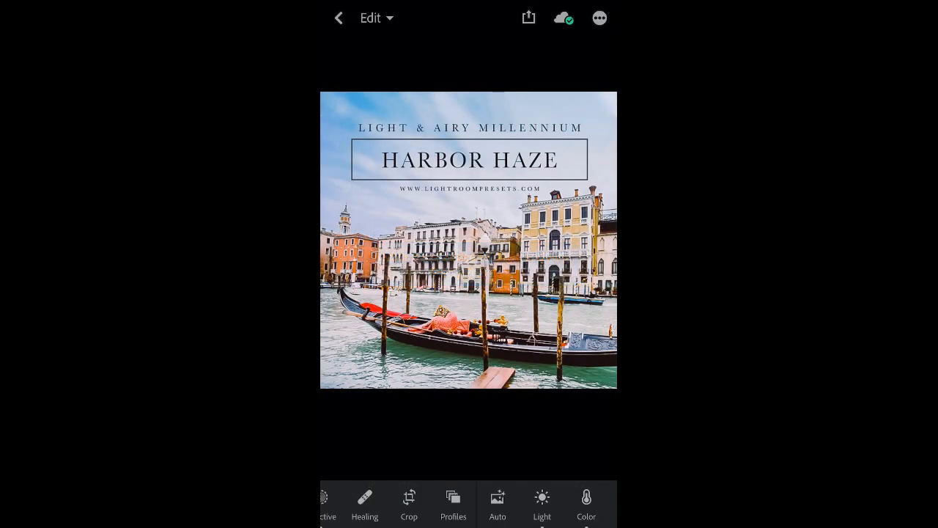
{"action": "left_click", "coordinate": [338, 17]}
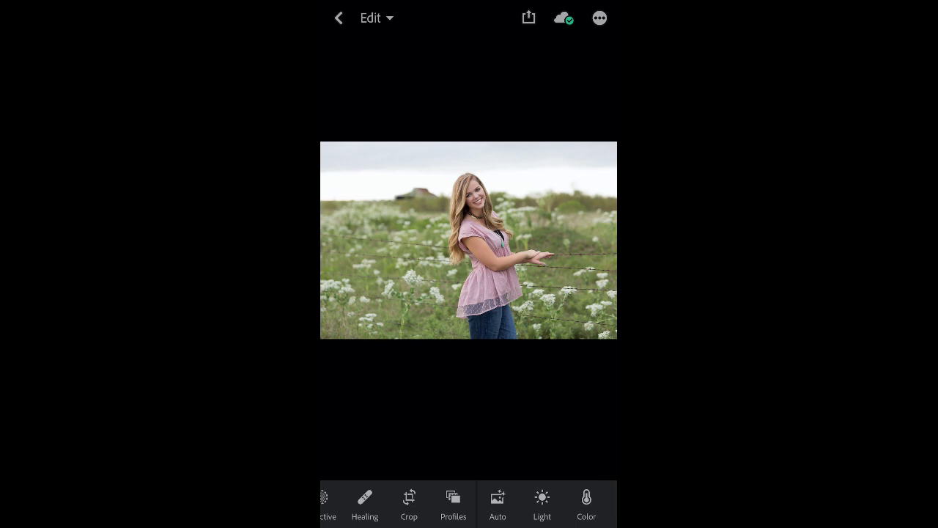
Show the Light and Airy preset list for the portrait photo
{"action": "scroll", "scroll_direction": "left", "scroll_amount": 3}
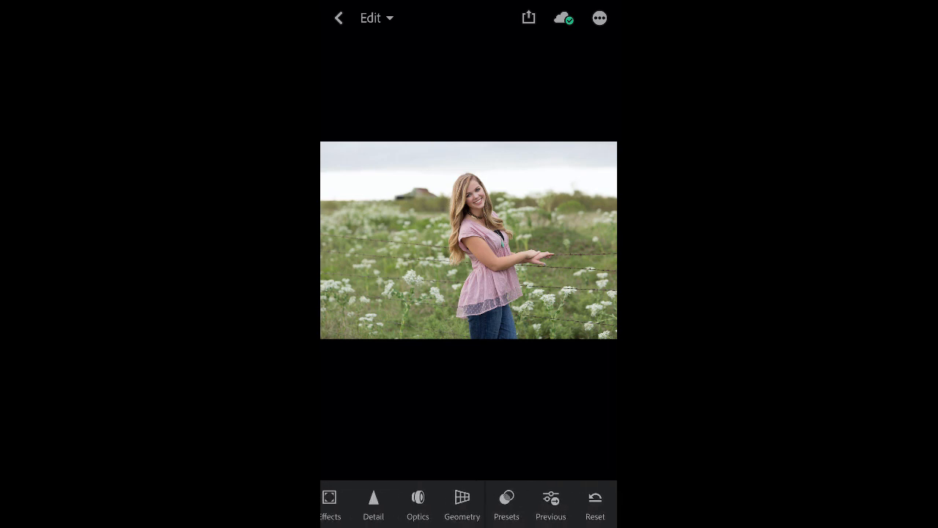
{"action": "left_click", "coordinate": [506, 502]}
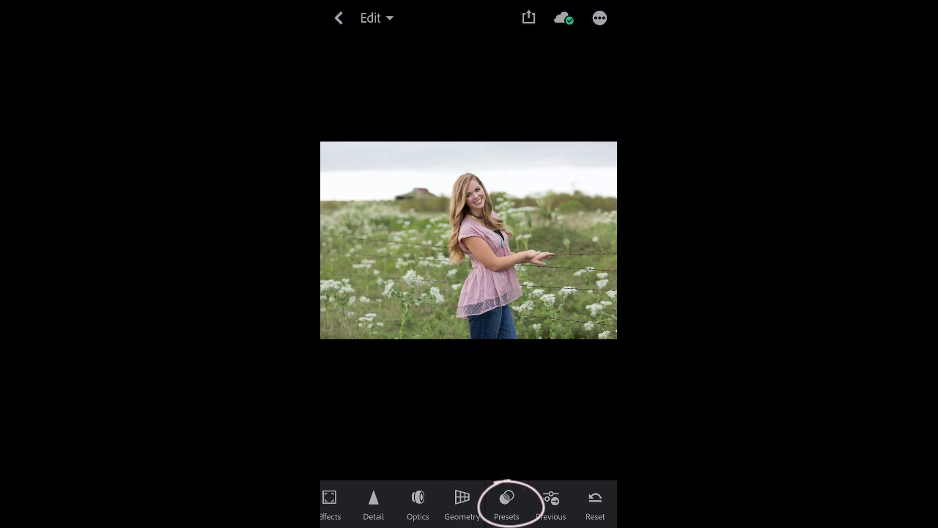
{"action": "left_click", "coordinate": [507, 504]}
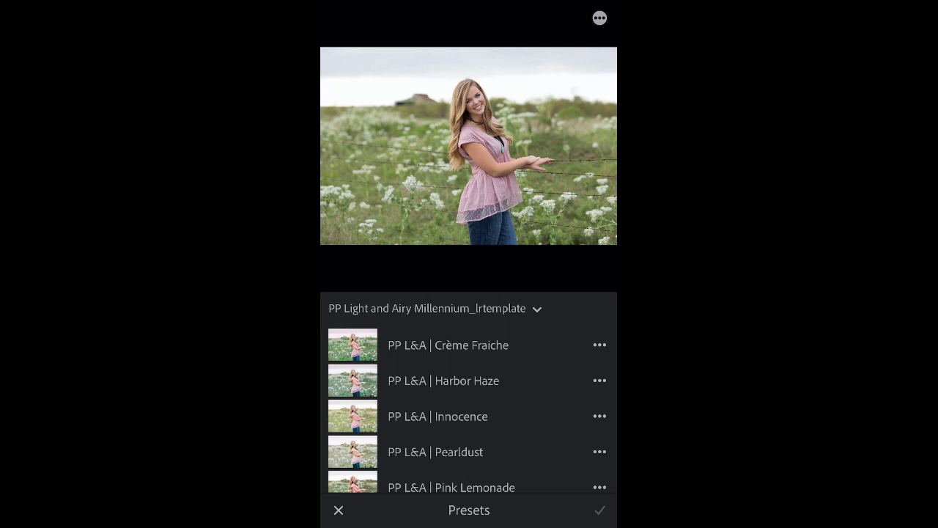
Preview Crème Fraiche, Harbor Haze, Pink Lemonade, Spring Dreams, then apply PP L&A South Beach
{"action": "left_click", "coordinate": [448, 344]}
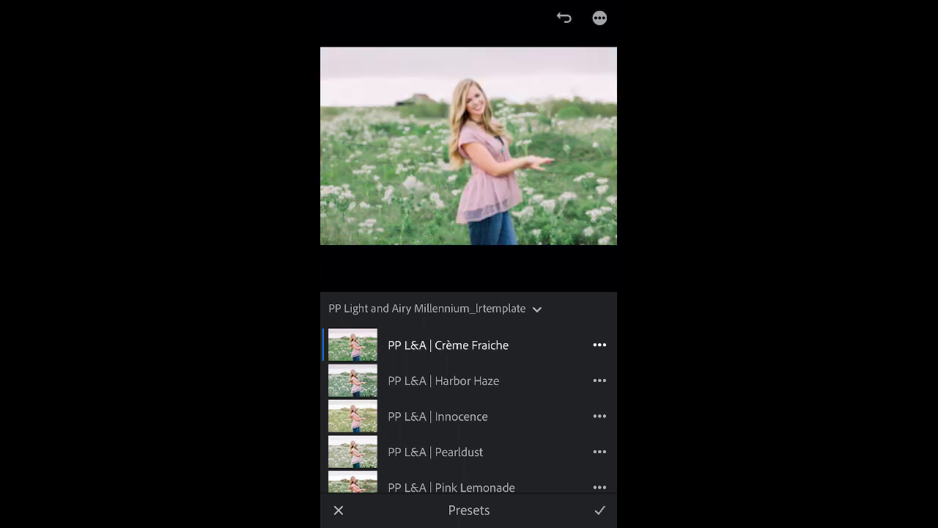
{"action": "left_click", "coordinate": [443, 381]}
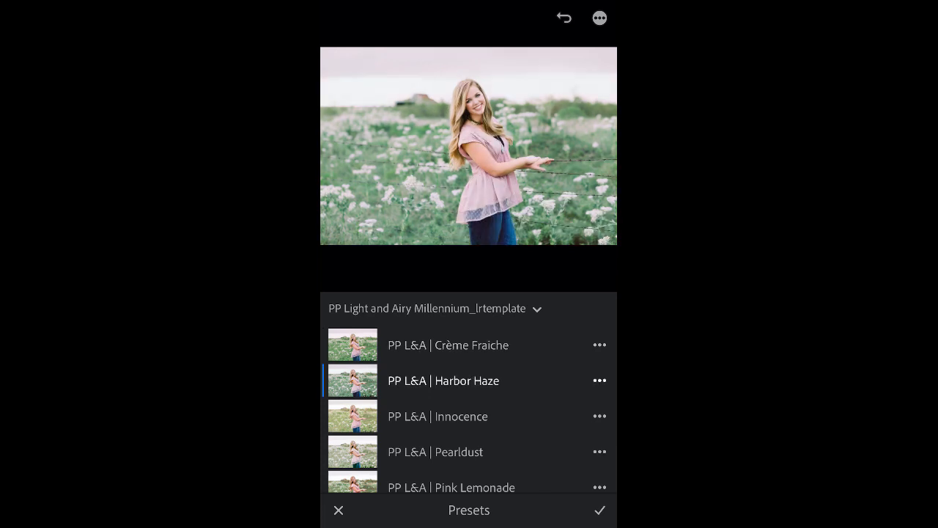
{"action": "left_click", "coordinate": [435, 451]}
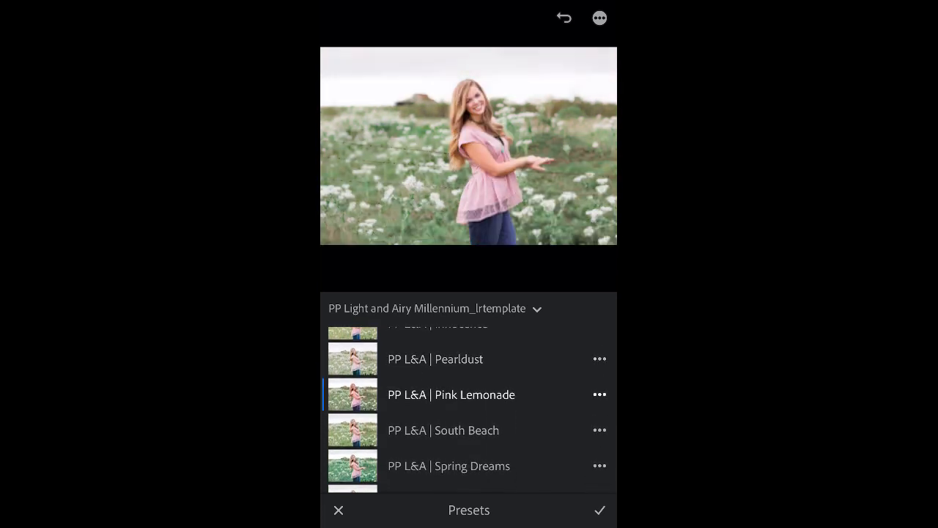
{"action": "left_click", "coordinate": [448, 465]}
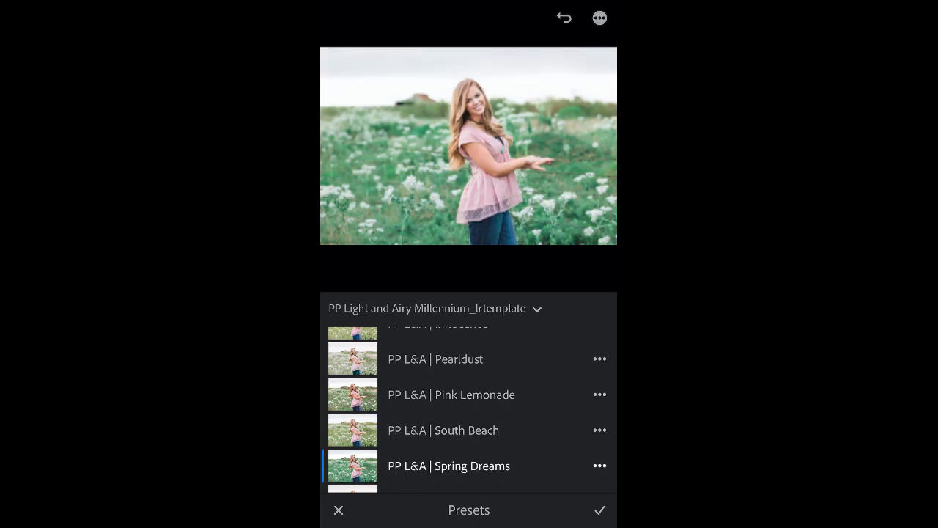
{"action": "left_click", "coordinate": [442, 430]}
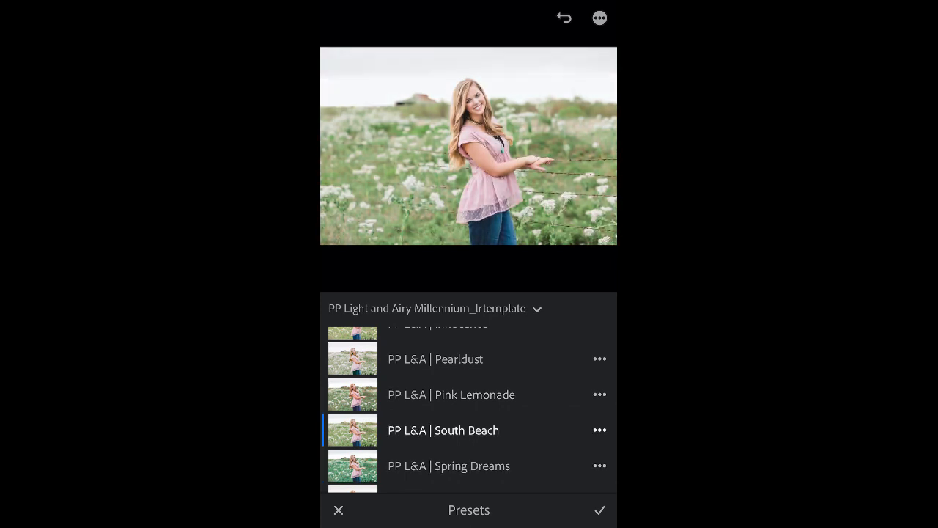
{"action": "left_click", "coordinate": [600, 509]}
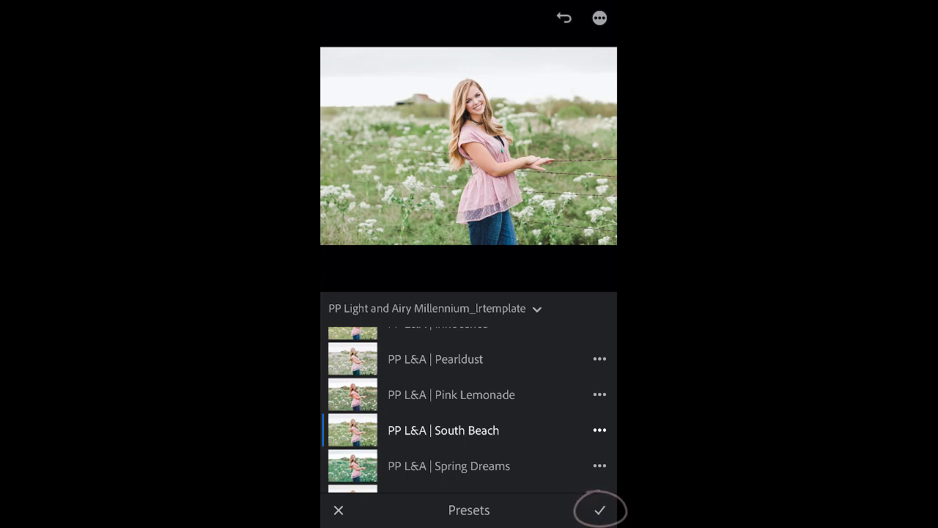
{"action": "left_click", "coordinate": [599, 509]}
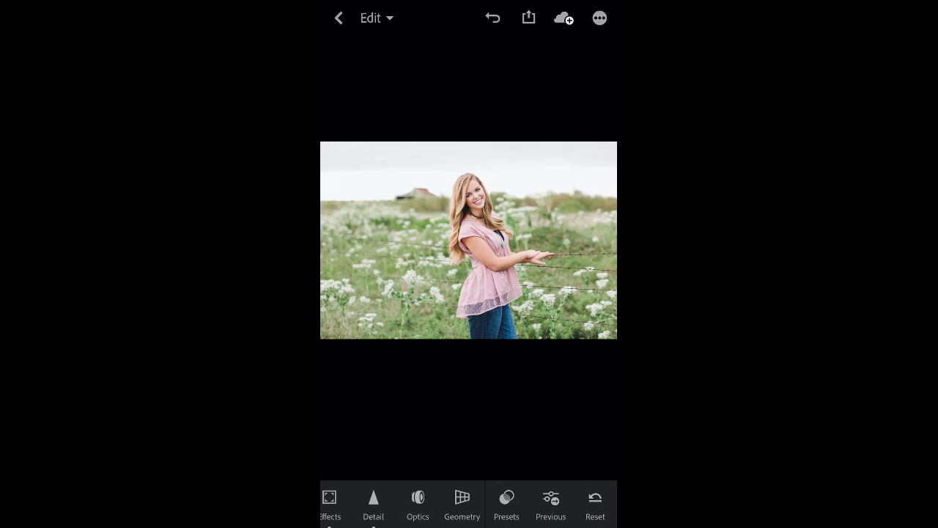
{"action": "left_click", "coordinate": [528, 17]}
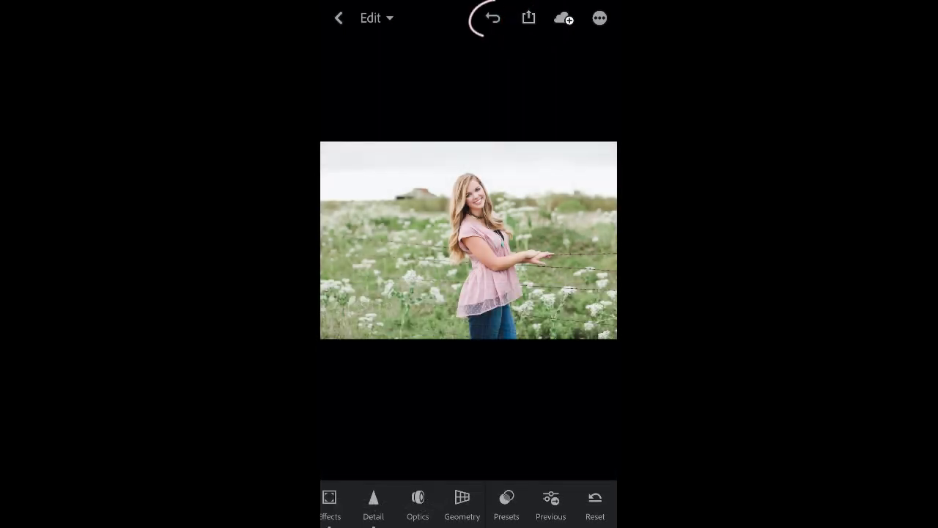
{"action": "left_click", "coordinate": [492, 17]}
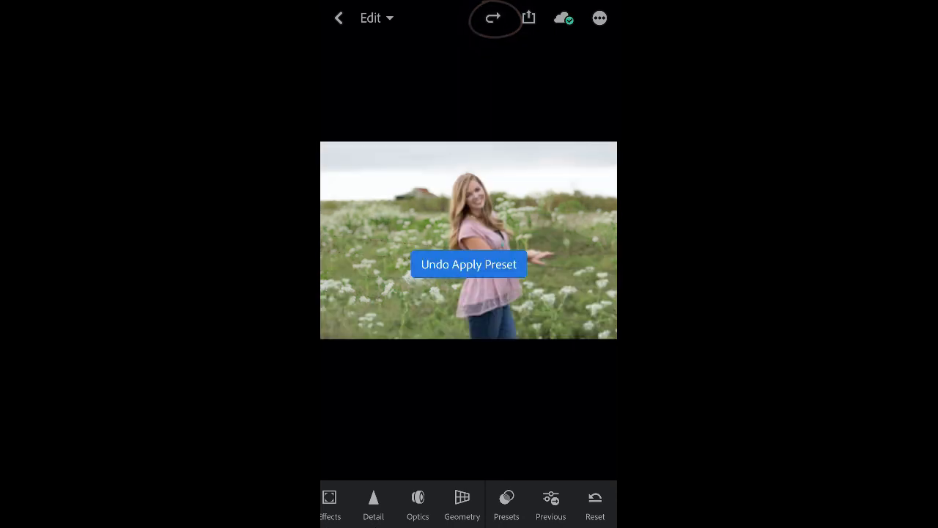
{"action": "left_click", "coordinate": [492, 17]}
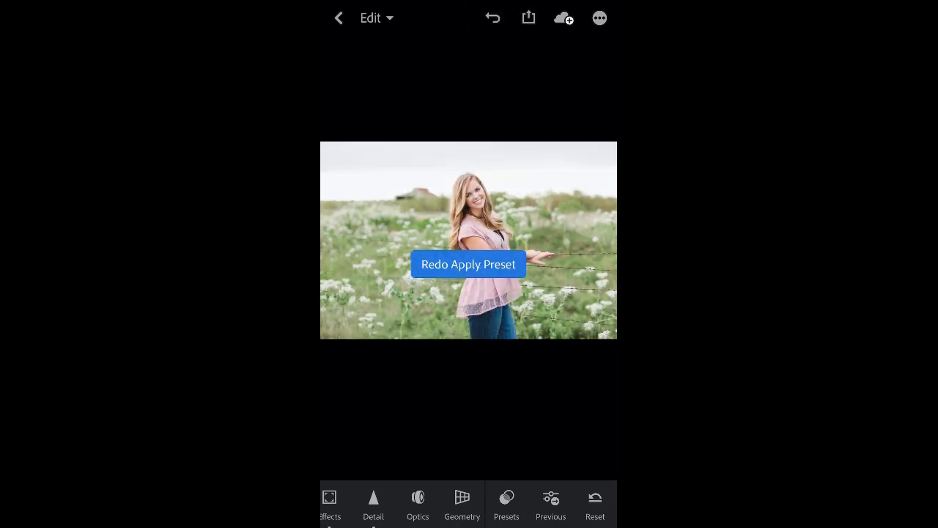